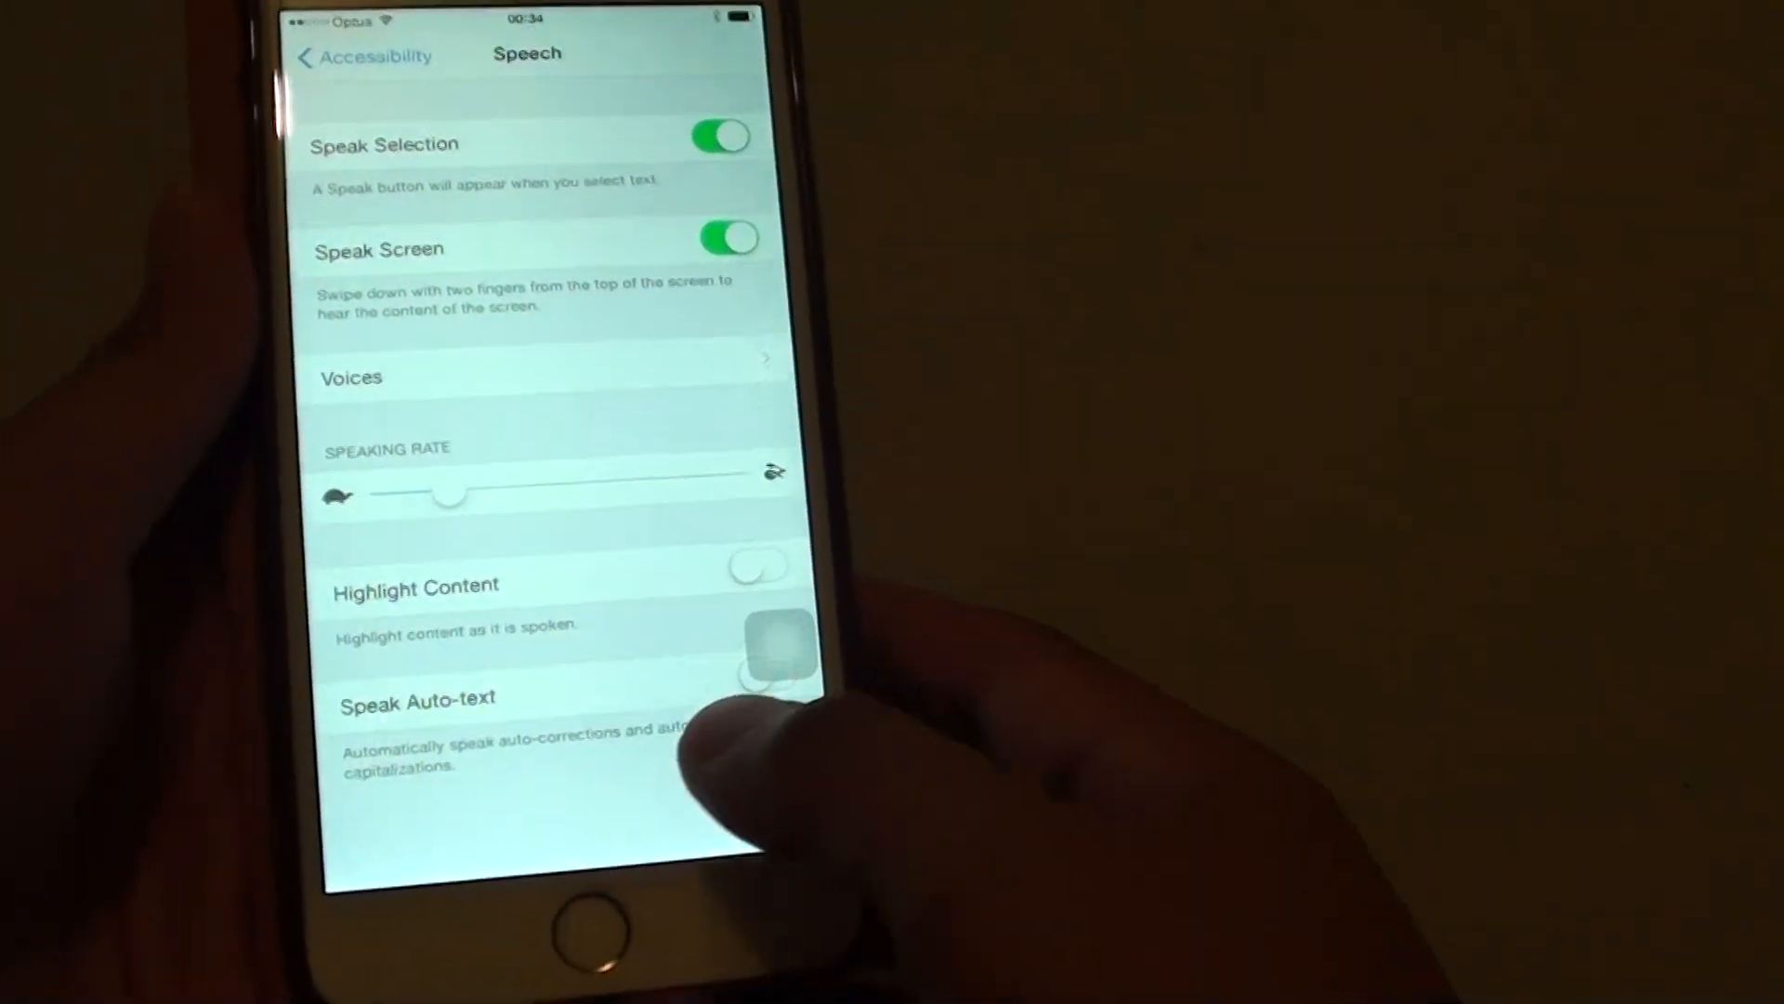
Leave the Speech page with the Home button and return to the main Settings list
key(home)
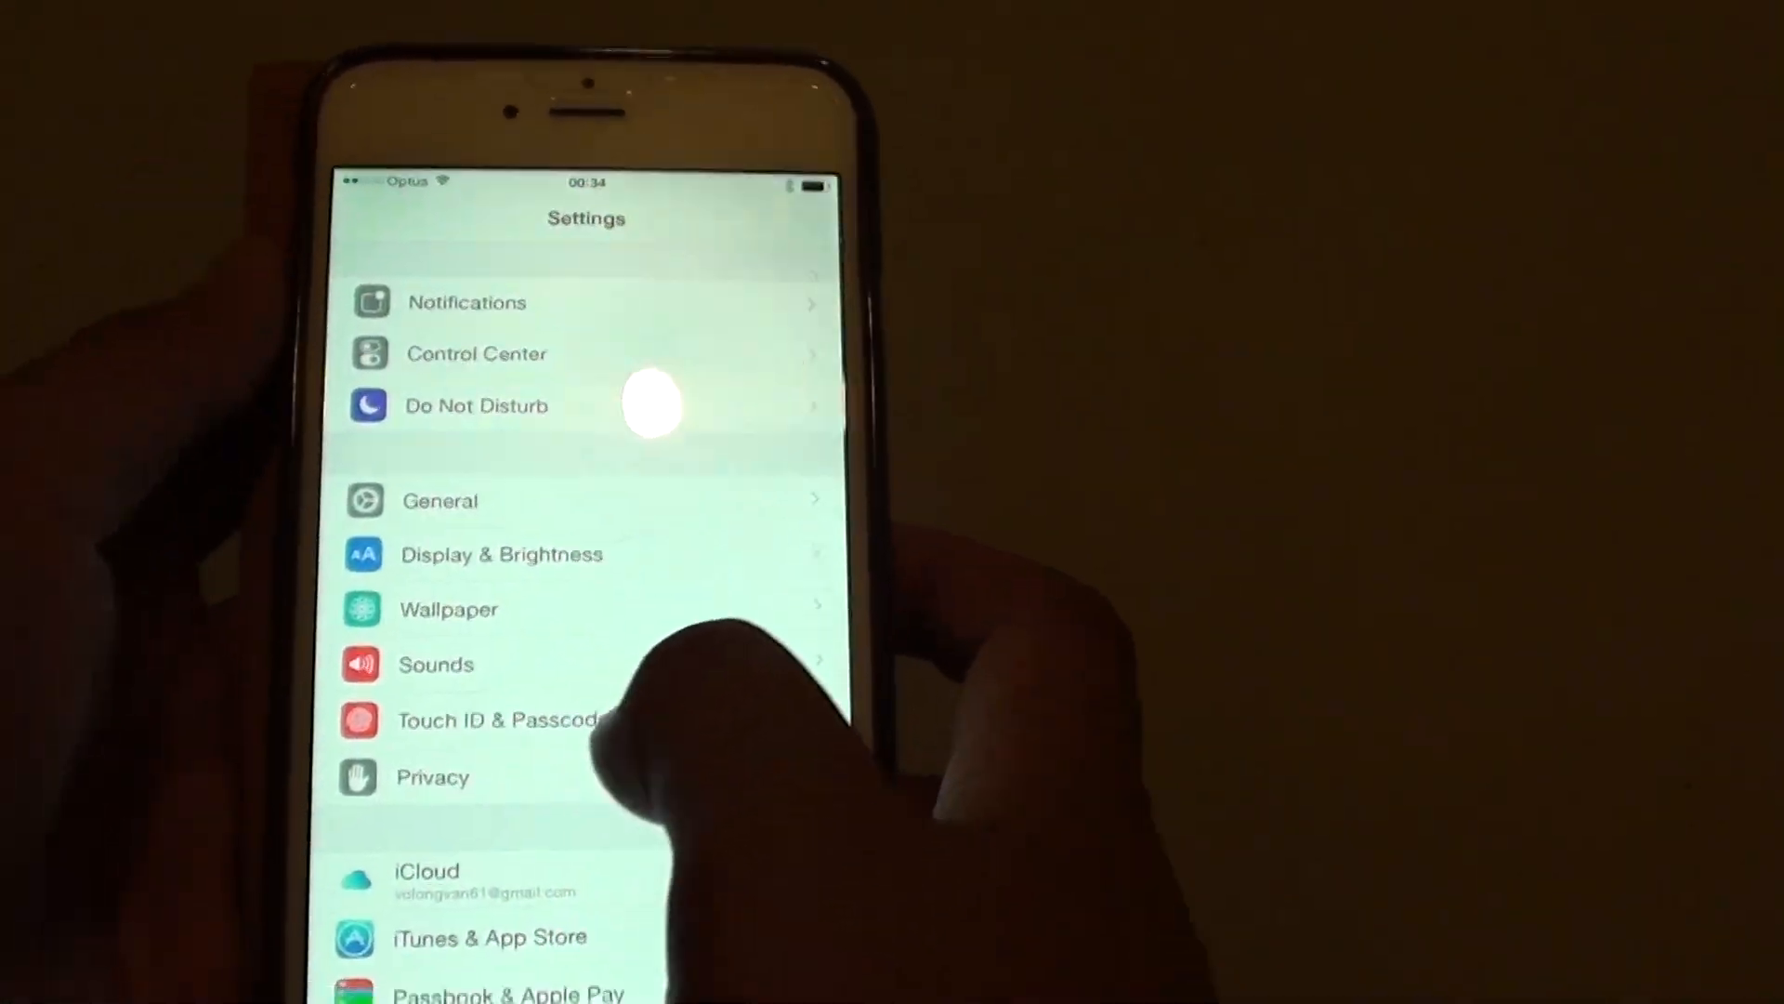
Navigate through General and Accessibility to the Speech options page
click(439, 501)
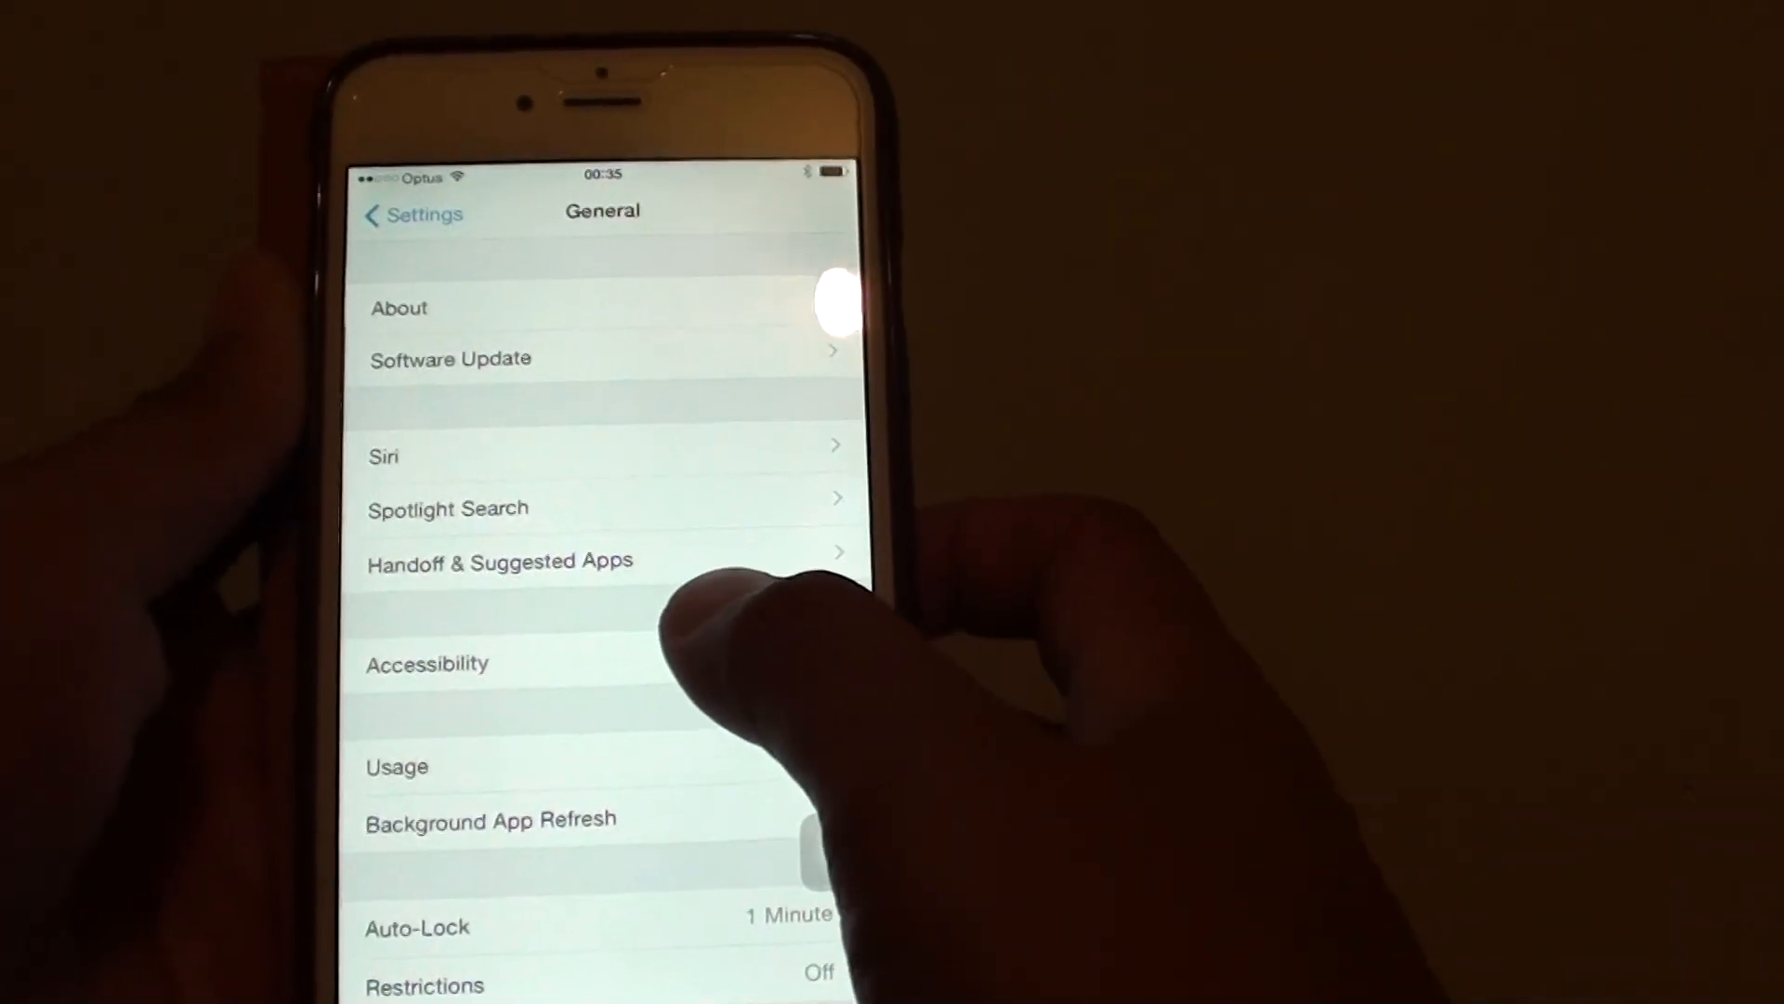
click(427, 663)
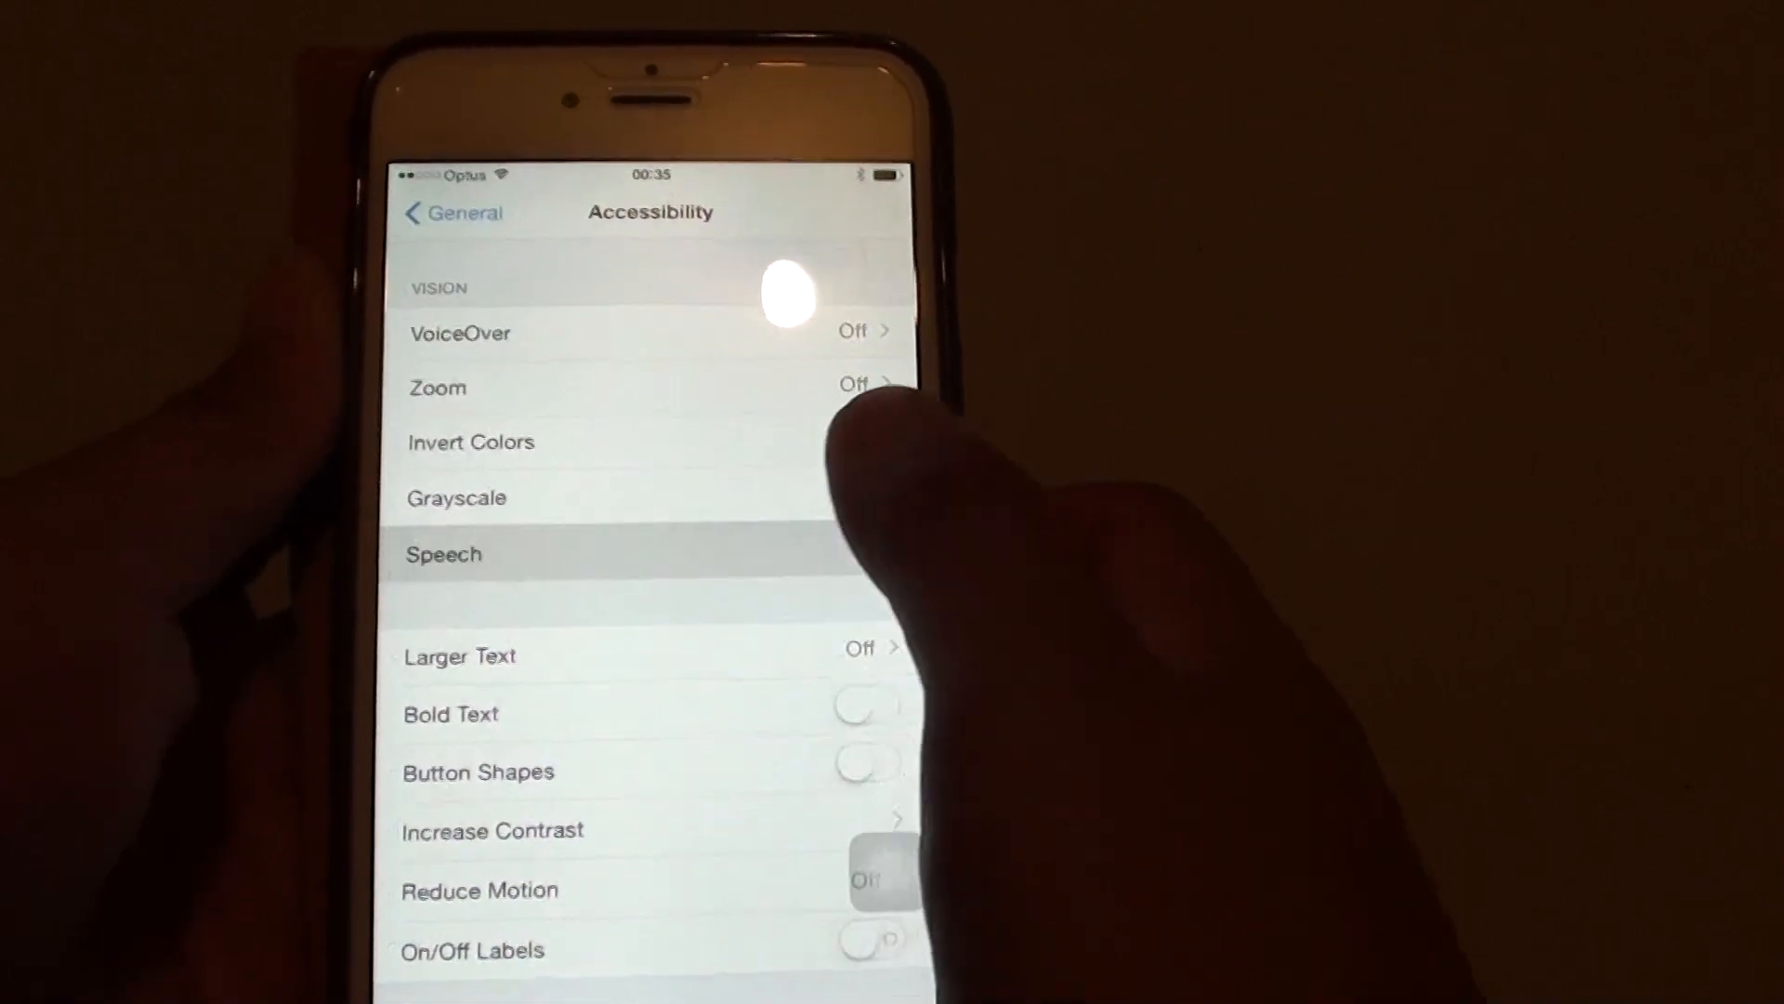
click(443, 554)
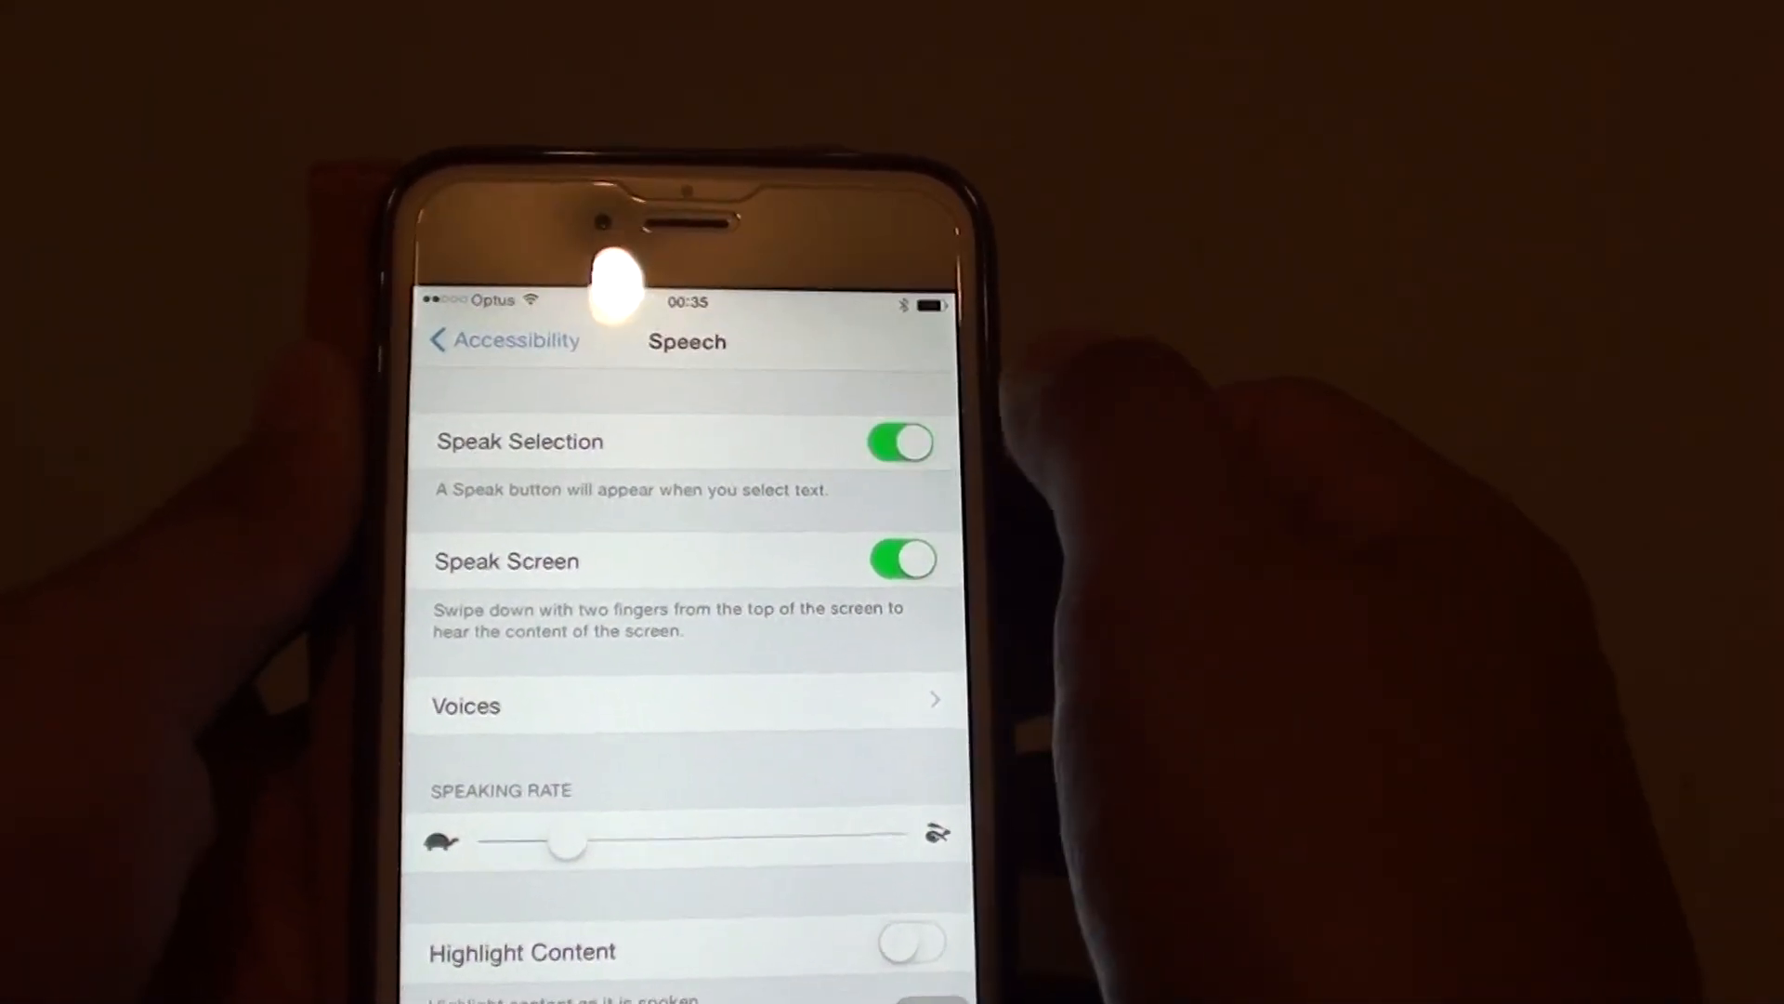
Toggle the Speak Selection switch off and then on again
click(899, 454)
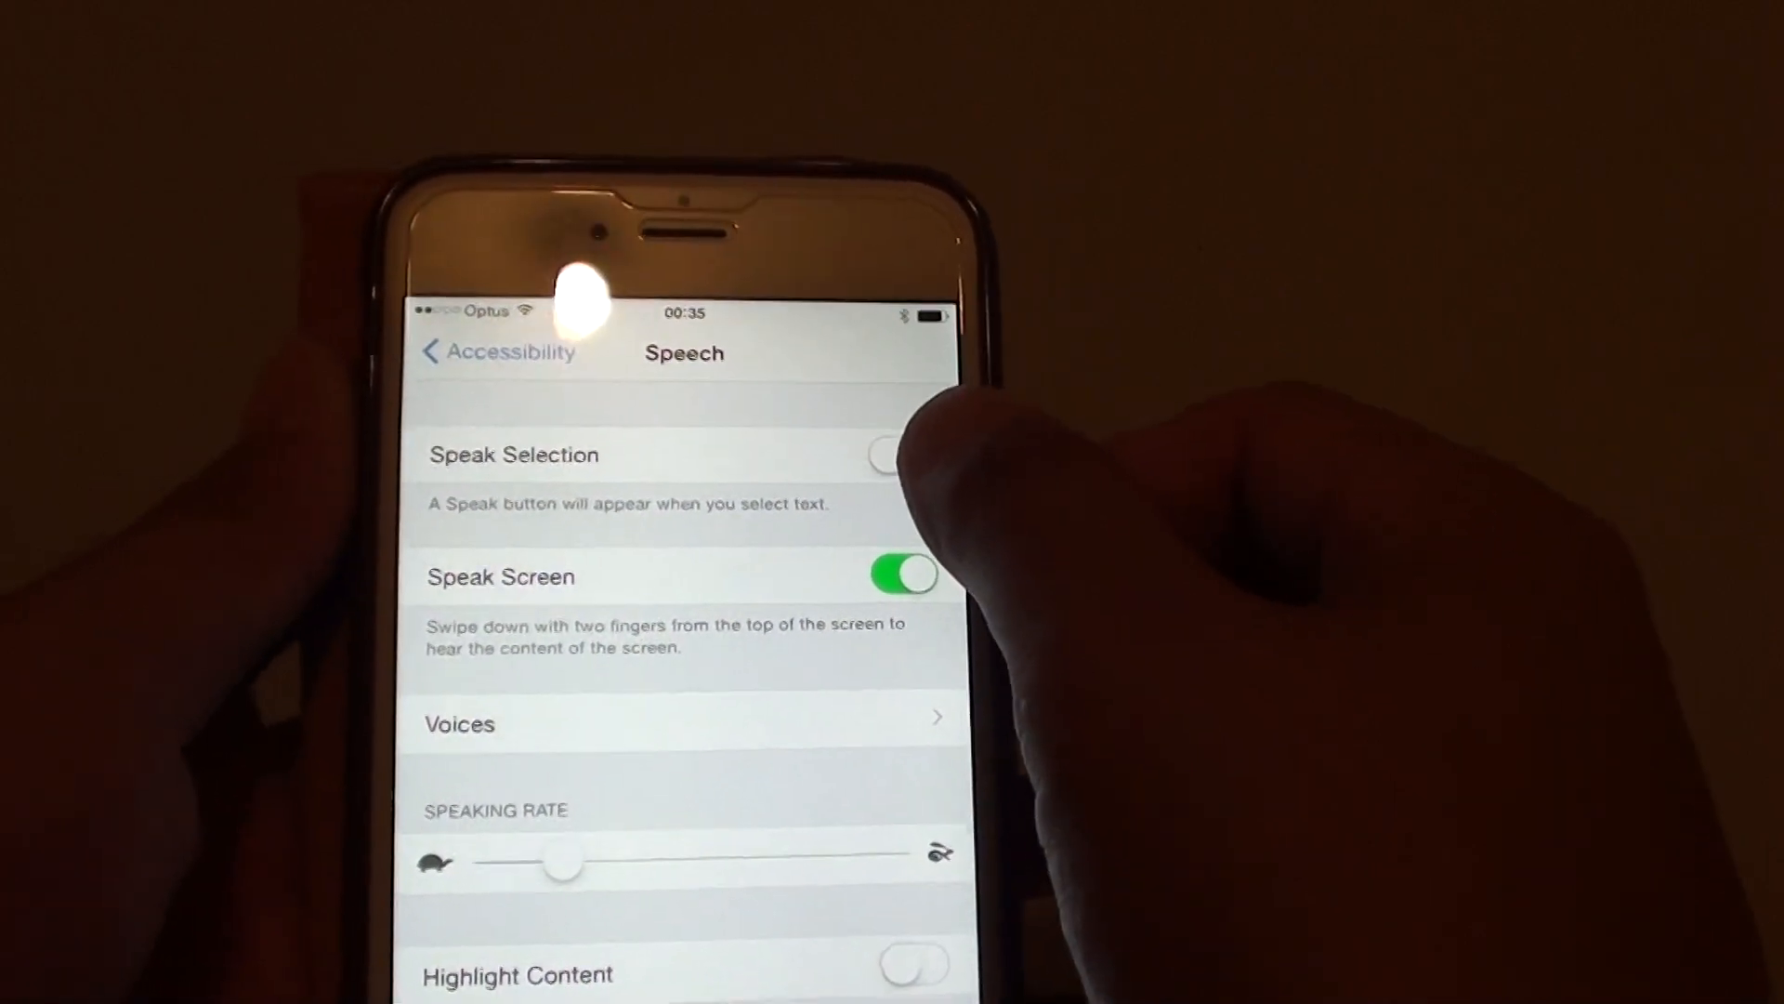
click(897, 456)
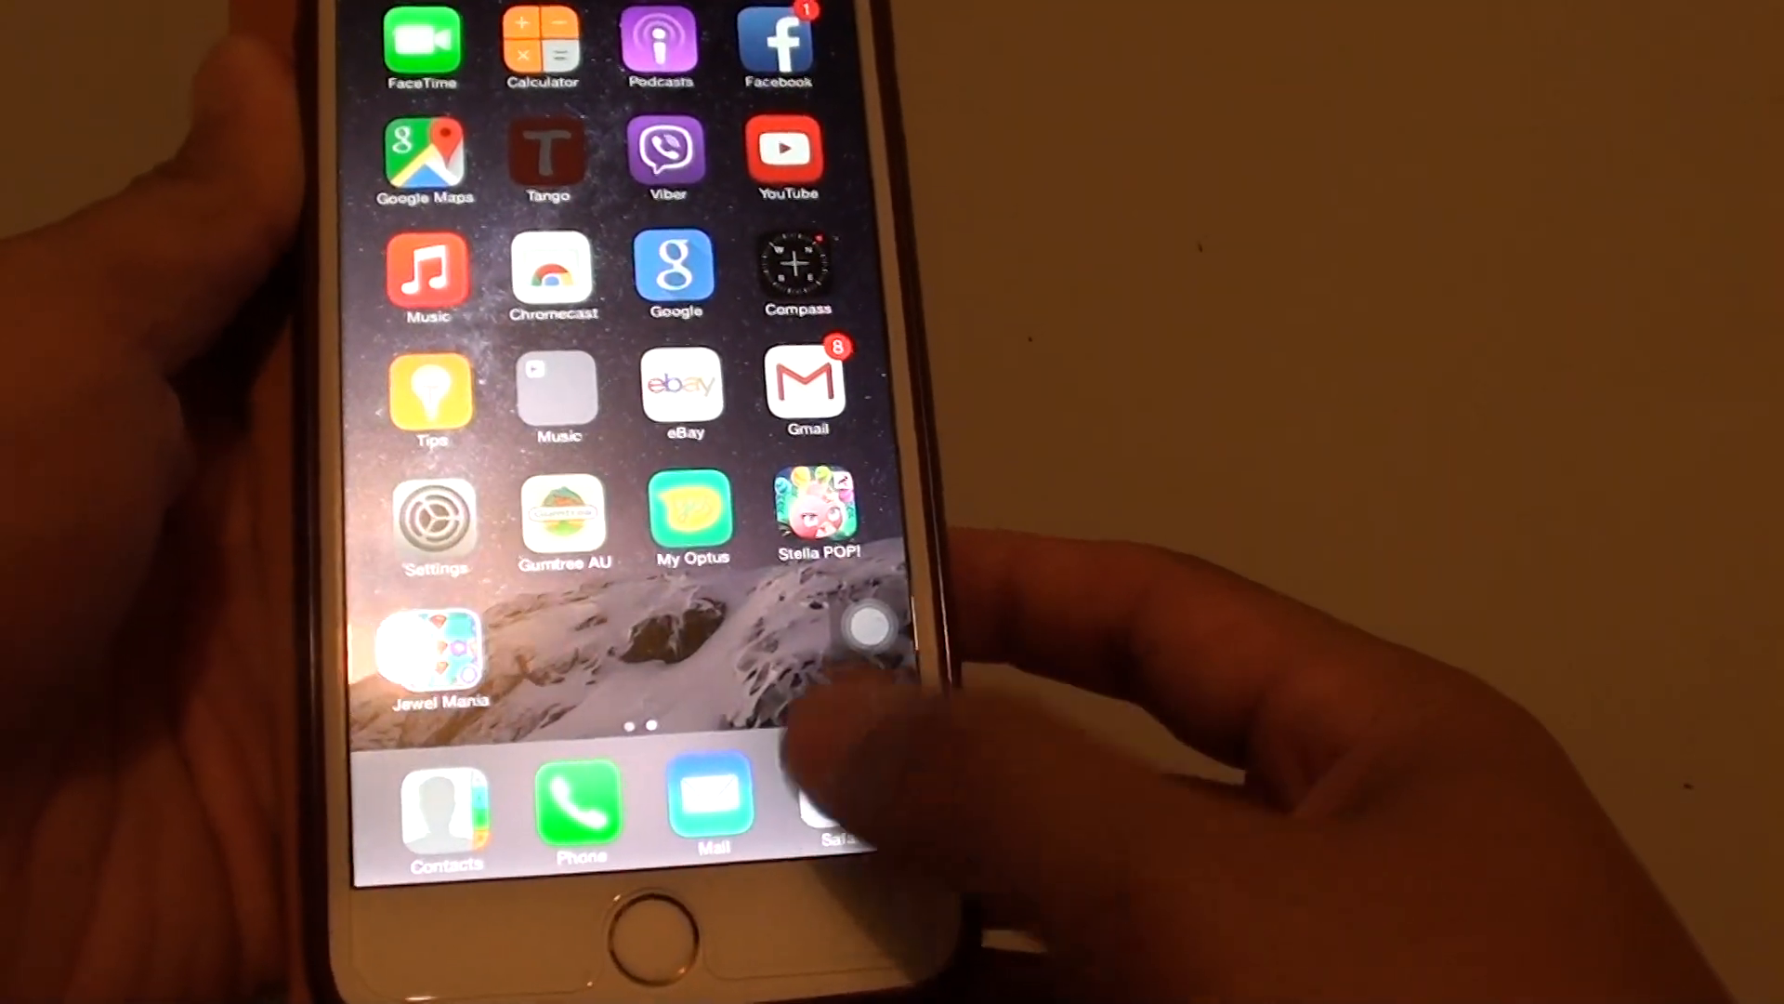
Launch Safari from the dock, showing the IT Jungles Local Area Connection article
click(838, 807)
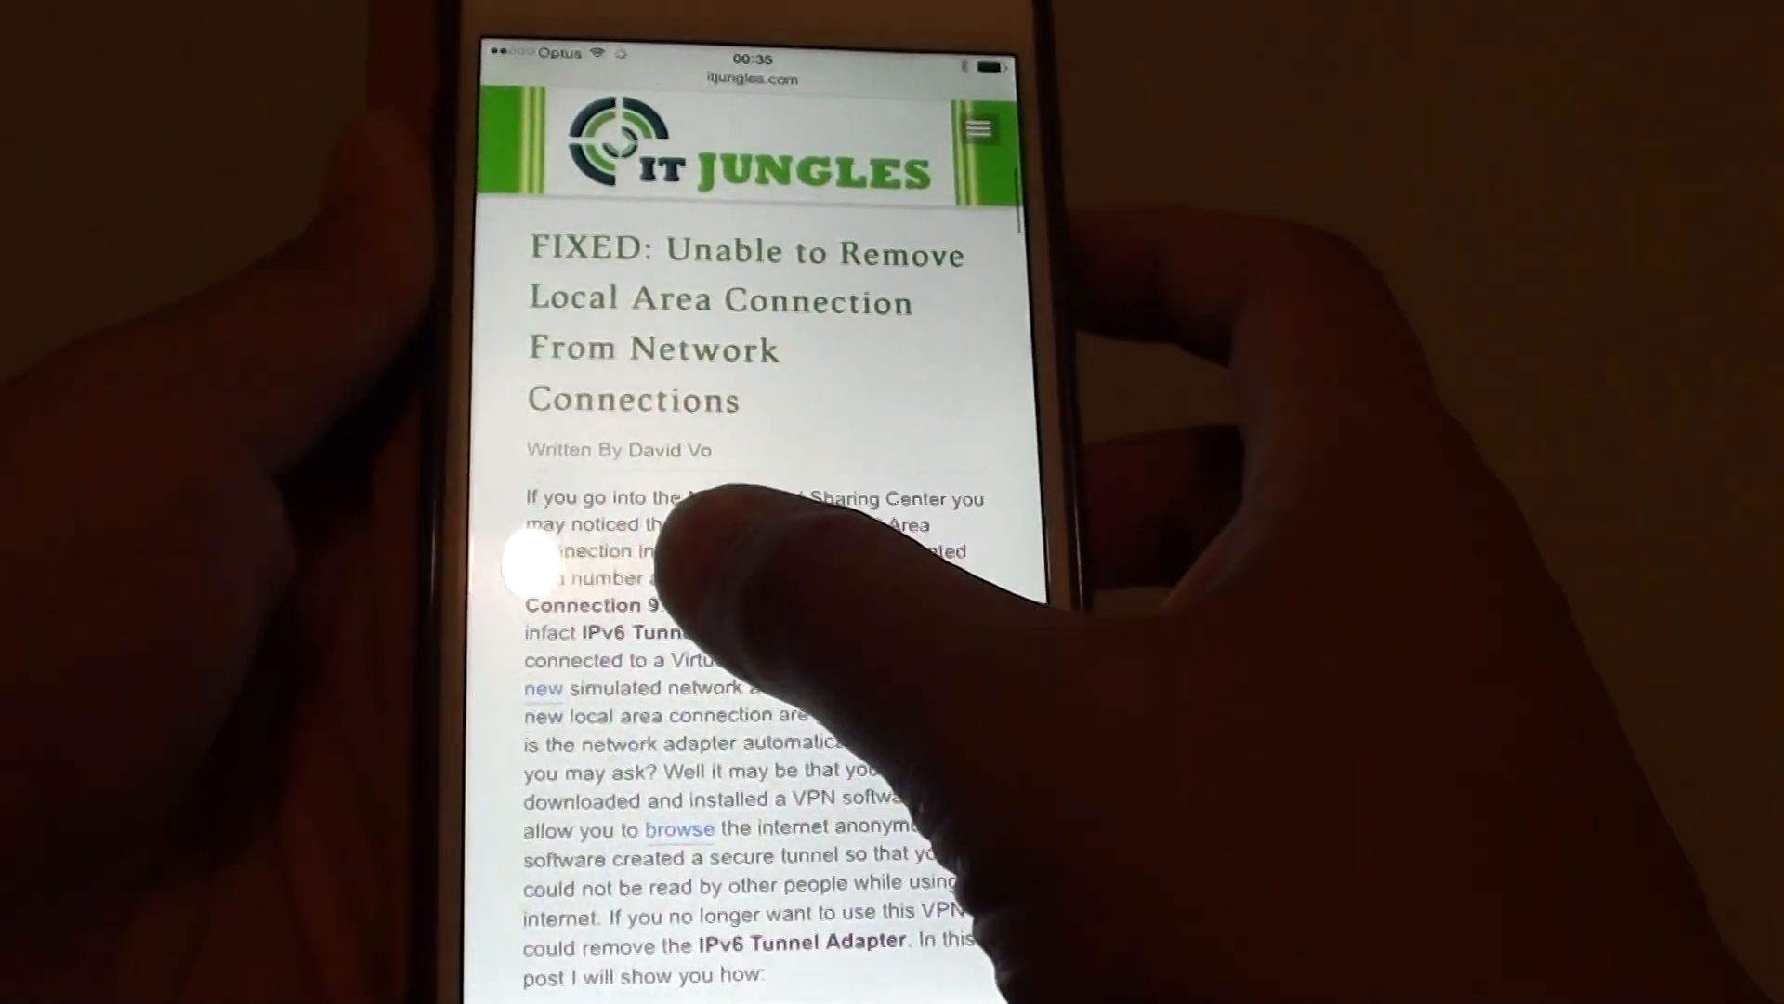